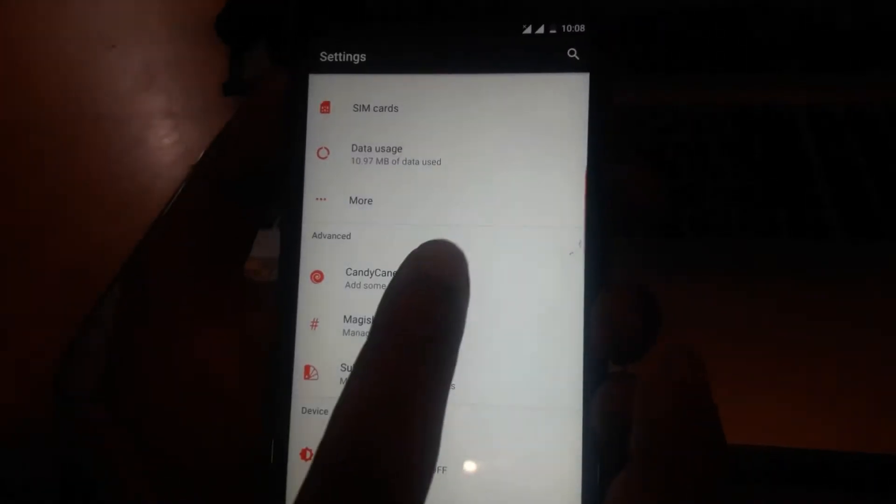
Enter the CandyCane customization section under Advanced in Settings.
left_click(371, 277)
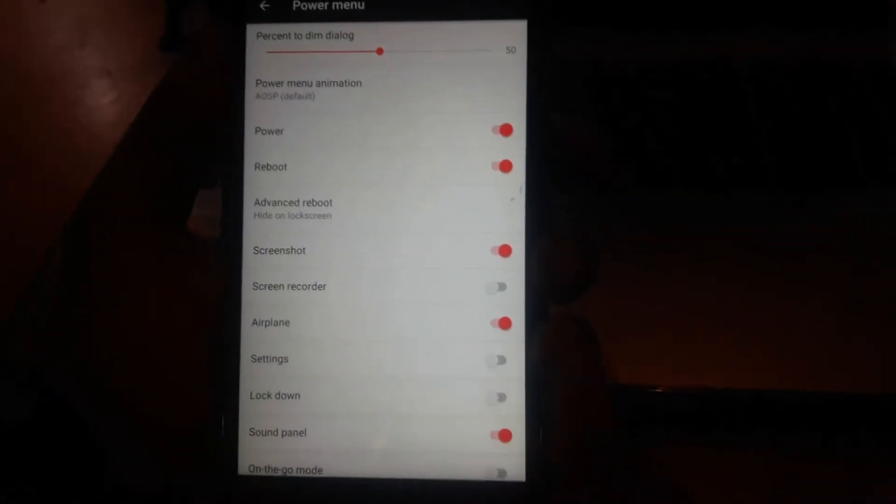
Scroll through the Power menu options toward the Tap to sleep entry.
scroll("up", 3)
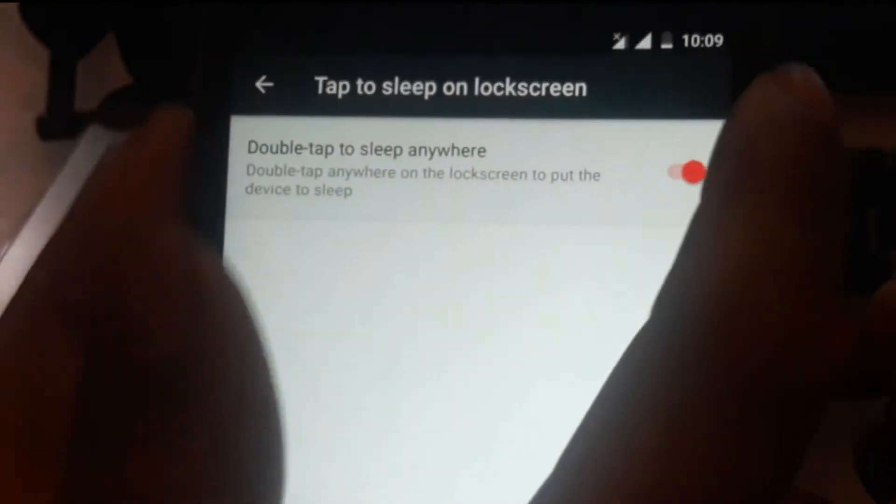
Go back to the main CandyCane settings showing the Status bar tab.
left_click(264, 86)
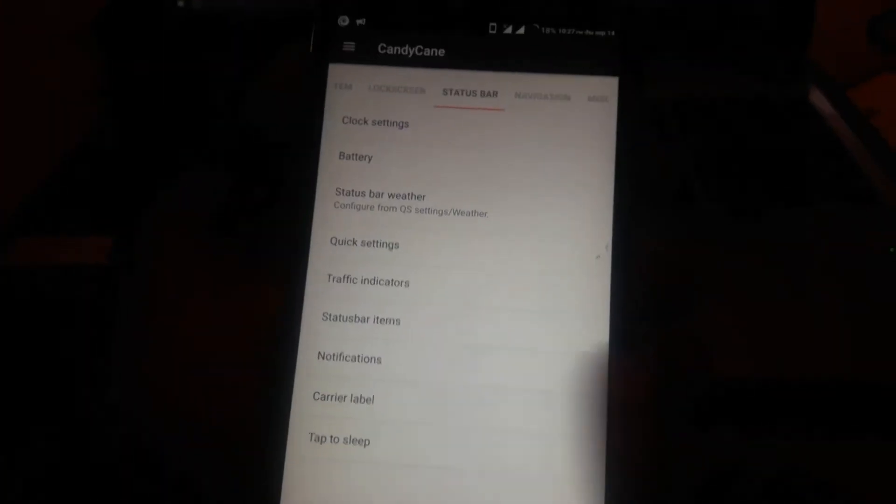
Launch Tuga browser from the home screen to its shortcut start page.
left_click(344, 398)
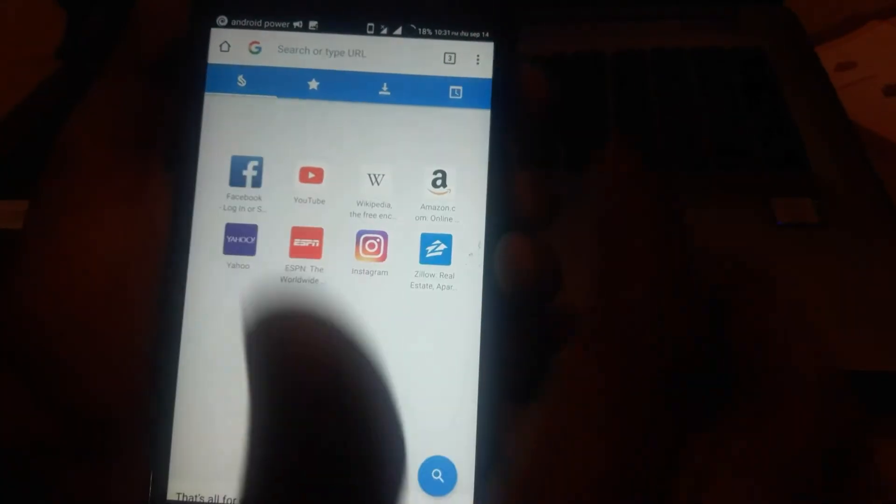
Show Tuga browser's About page via the three-dot menu.
left_click(478, 59)
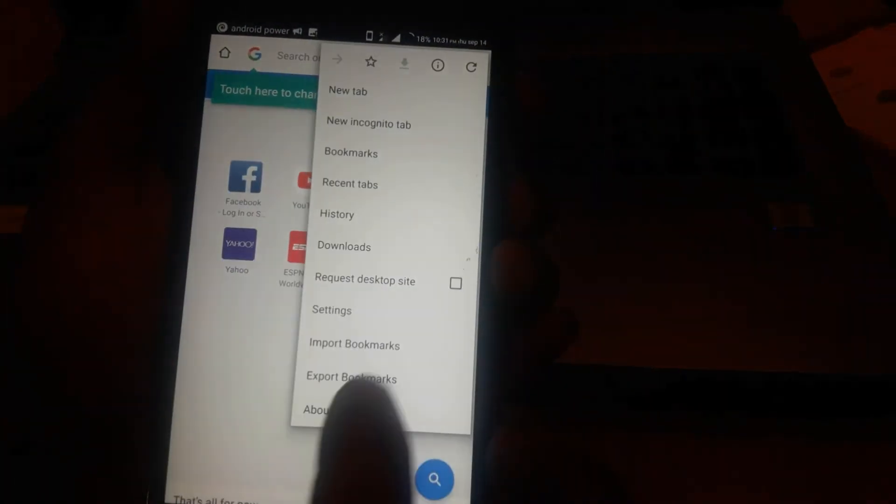
left_click(317, 409)
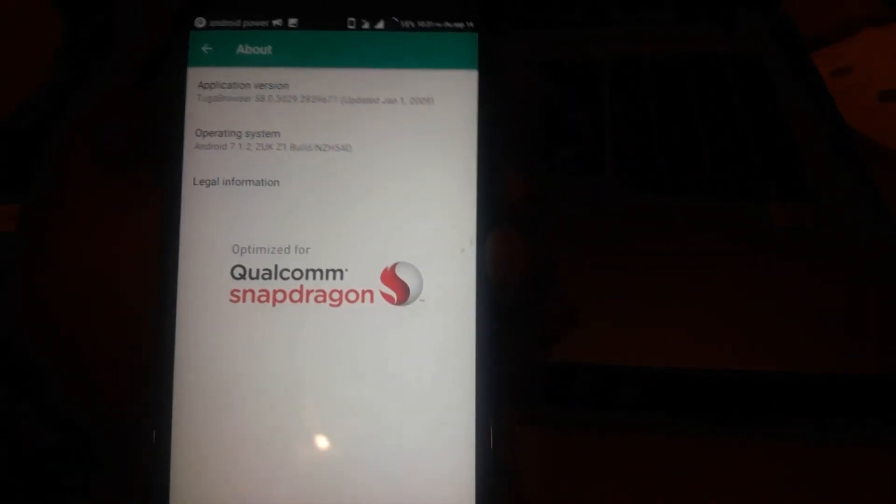